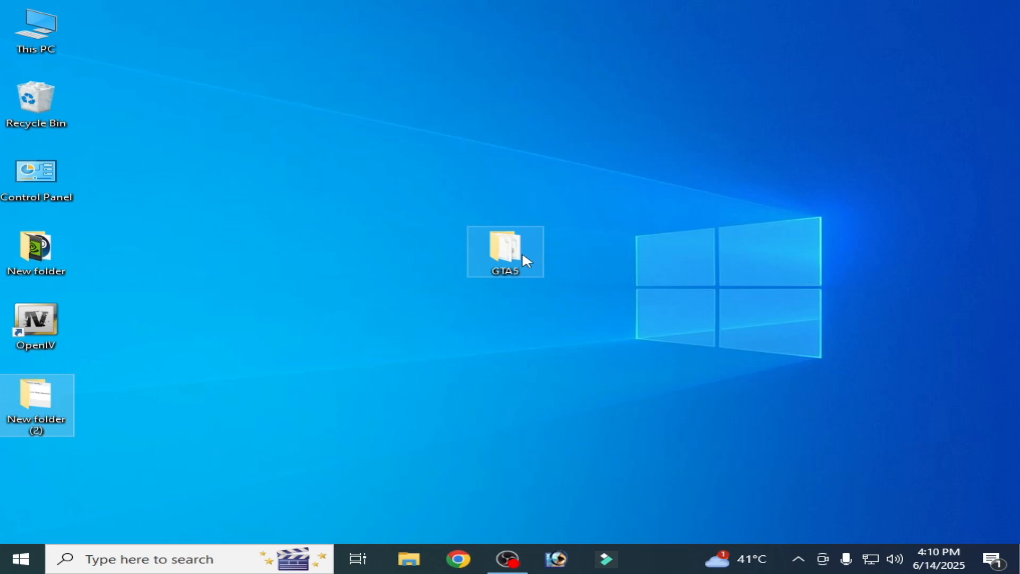
- Dismiss the game memory error and get the GTA5 game folder open
double_click(504, 251)
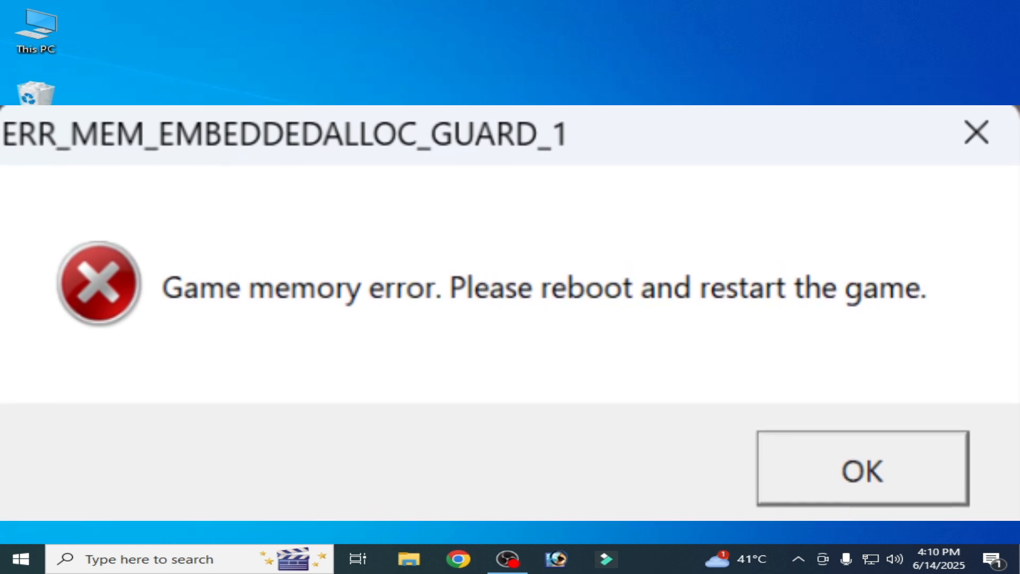
left_click(862, 467)
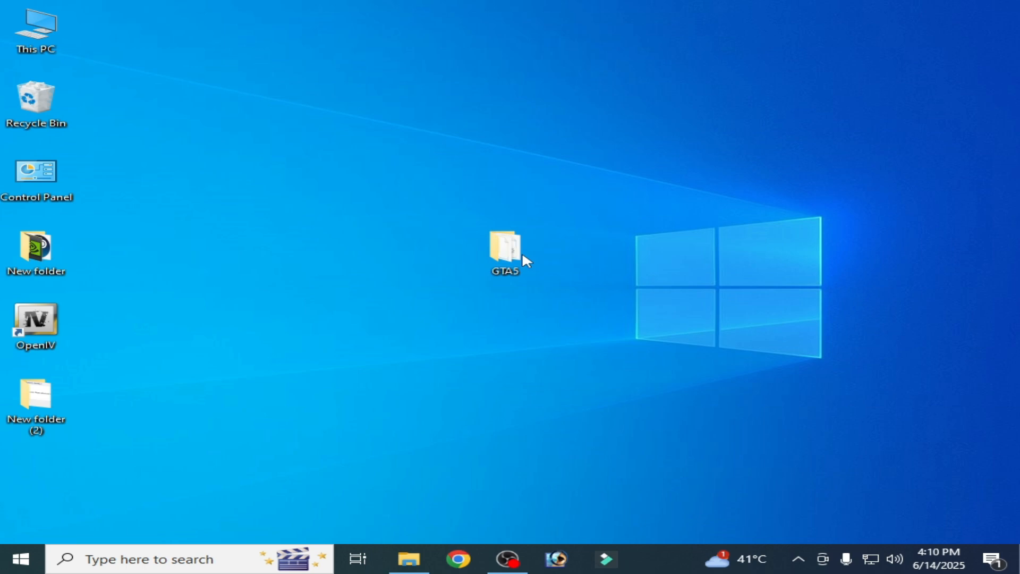
double_click(503, 246)
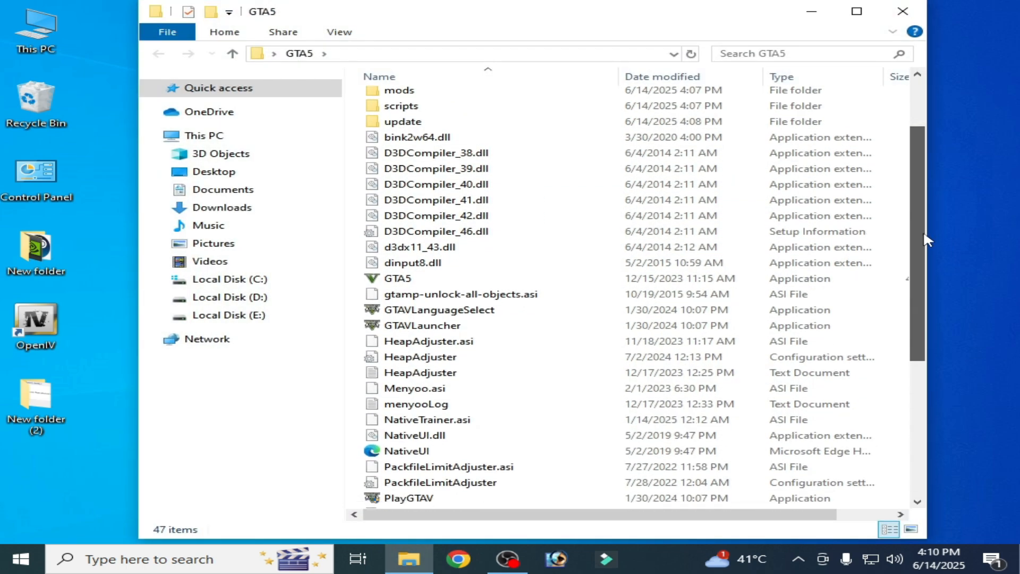
left_click(462, 295)
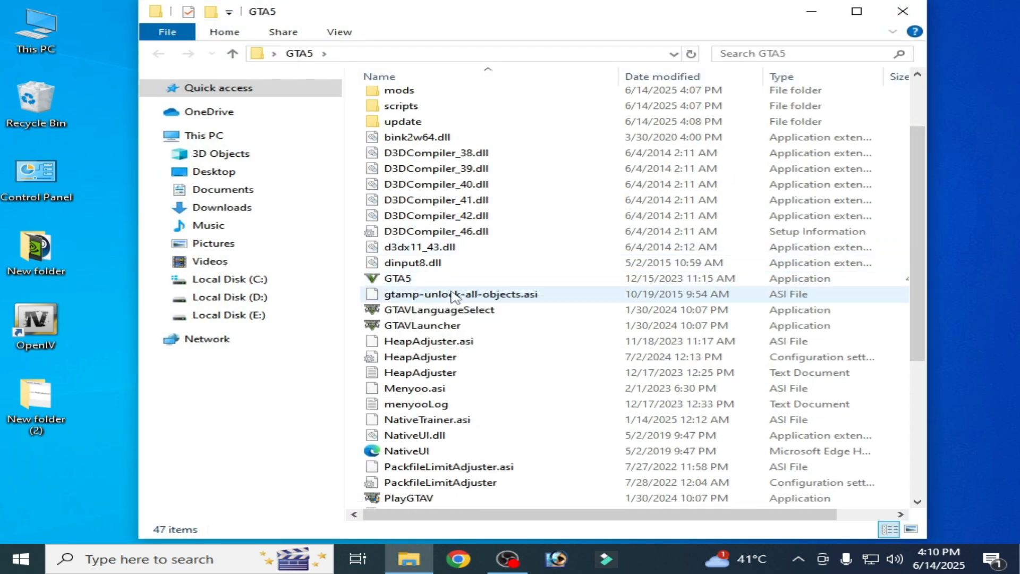
- Check in GTA5.exe's Properties Details that the game version is 1.0.3095.0
right_click(395, 277)
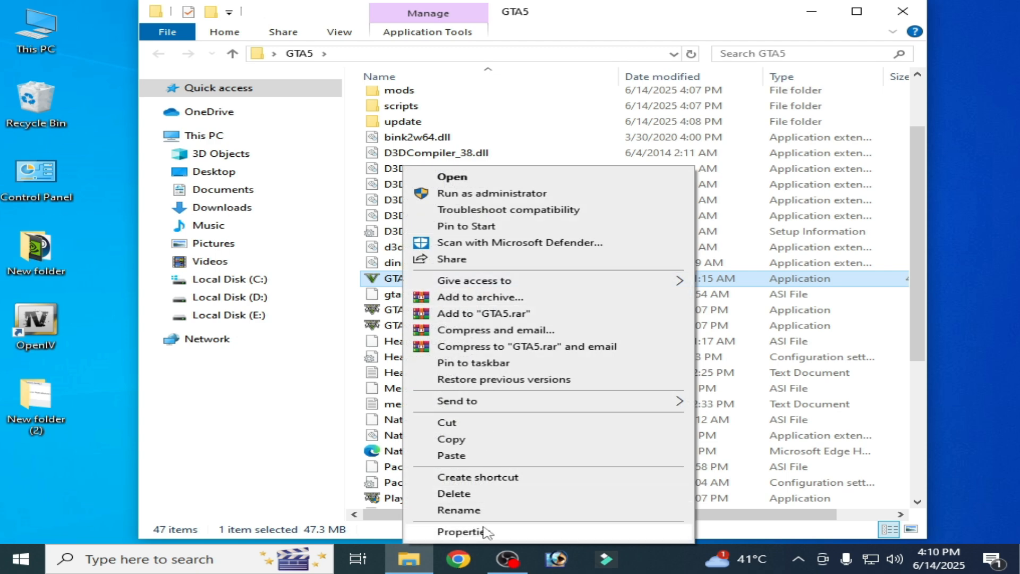
left_click(465, 532)
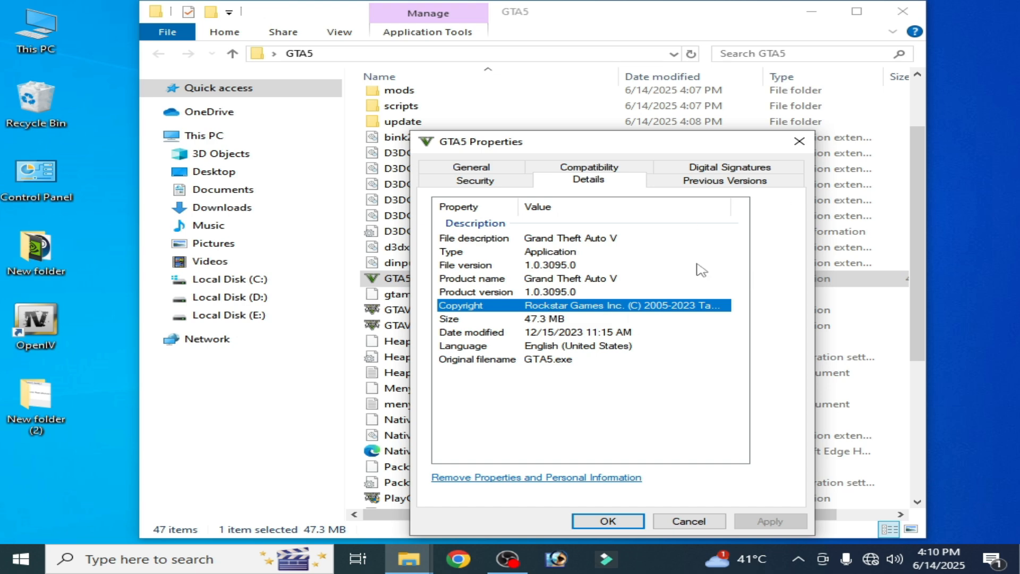
left_click(606, 521)
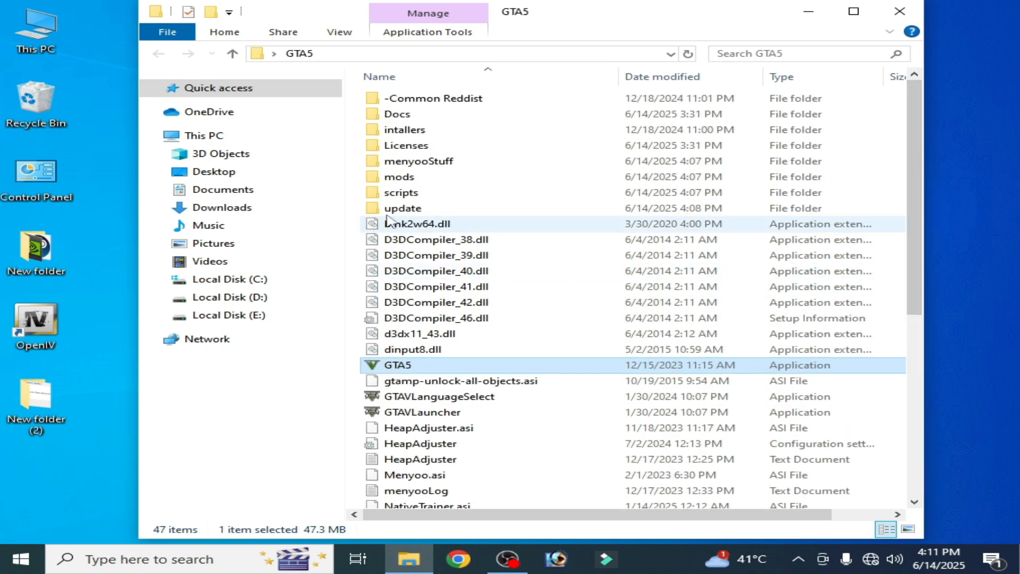
- Copy update.rpf and update2.rpf from the update folder and return to GTA5
double_click(402, 207)
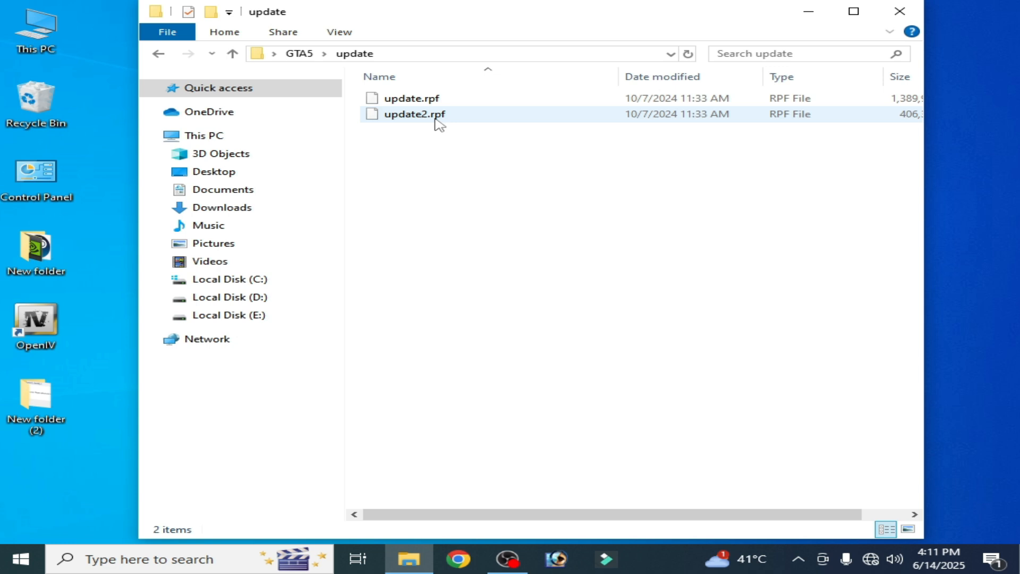
left_click(414, 114)
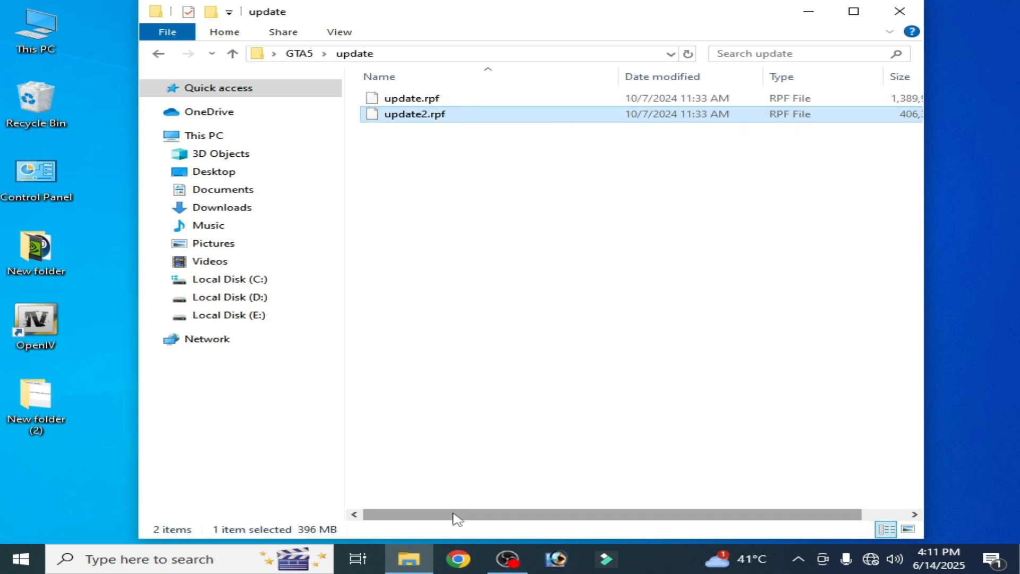
left_click_drag(456, 515, 644, 514)
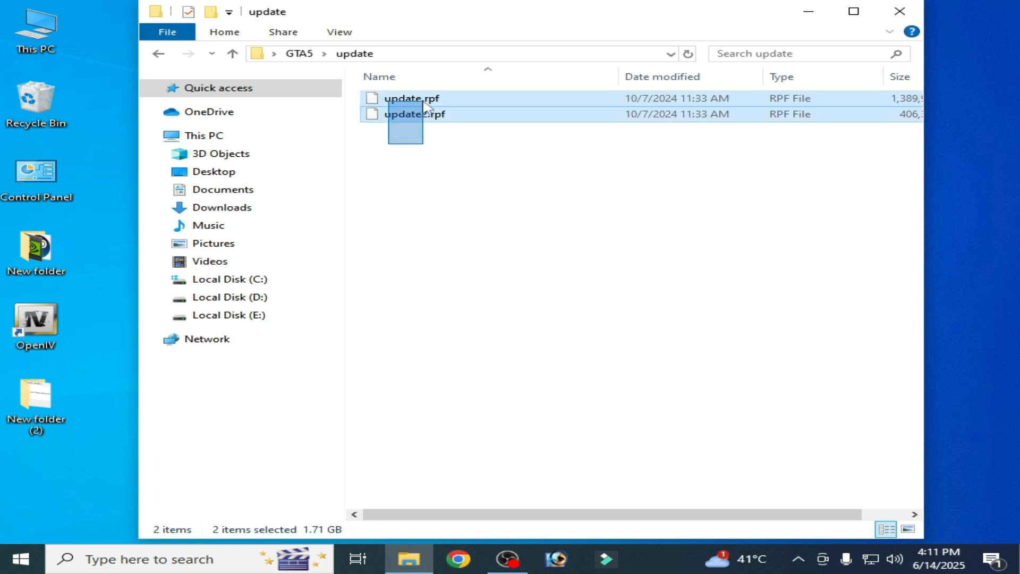
right_click(412, 98)
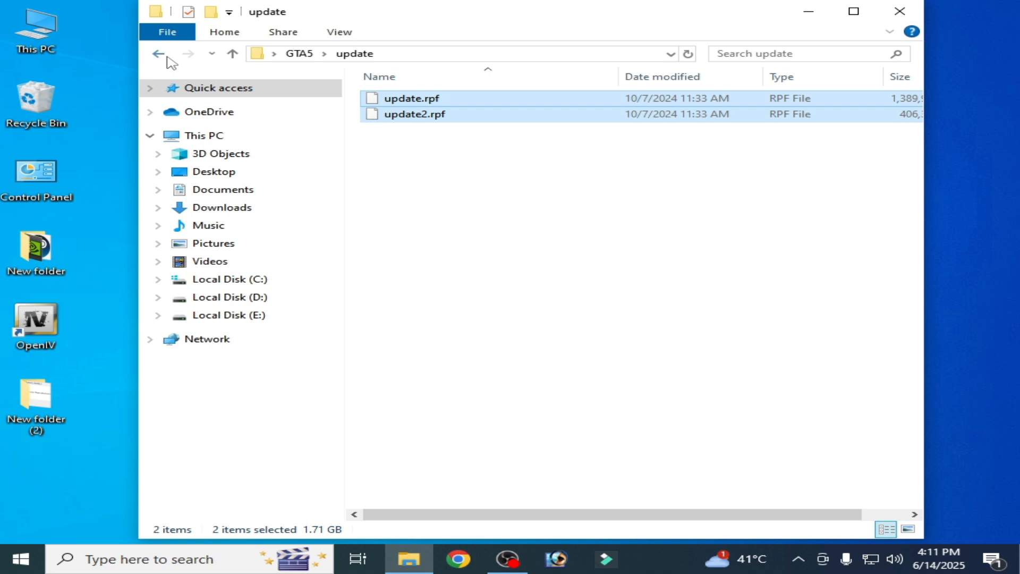
left_click(158, 53)
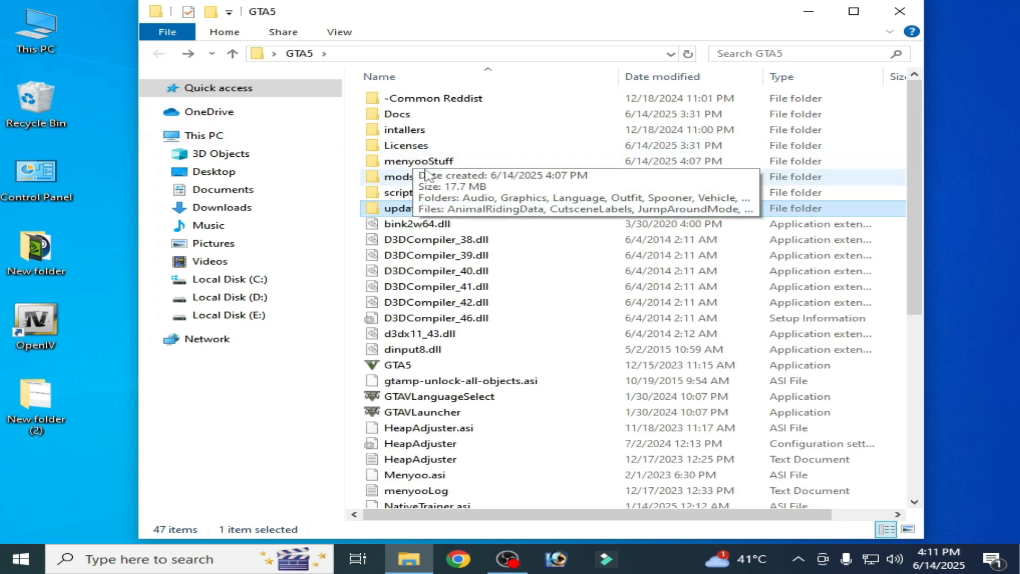
- Paste both update files into mods\update, replacing the existing copies, and close the window
double_click(398, 177)
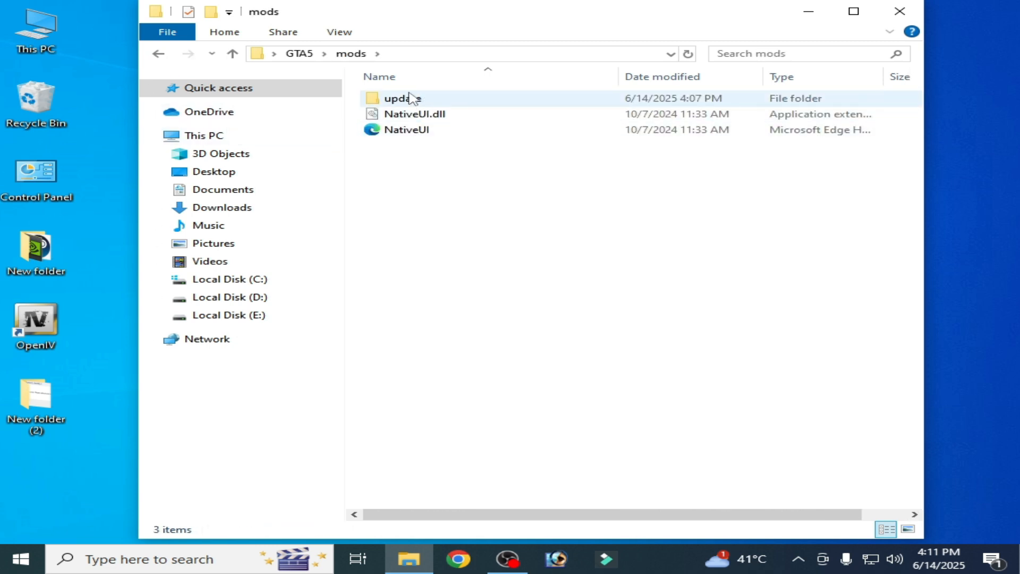
double_click(402, 97)
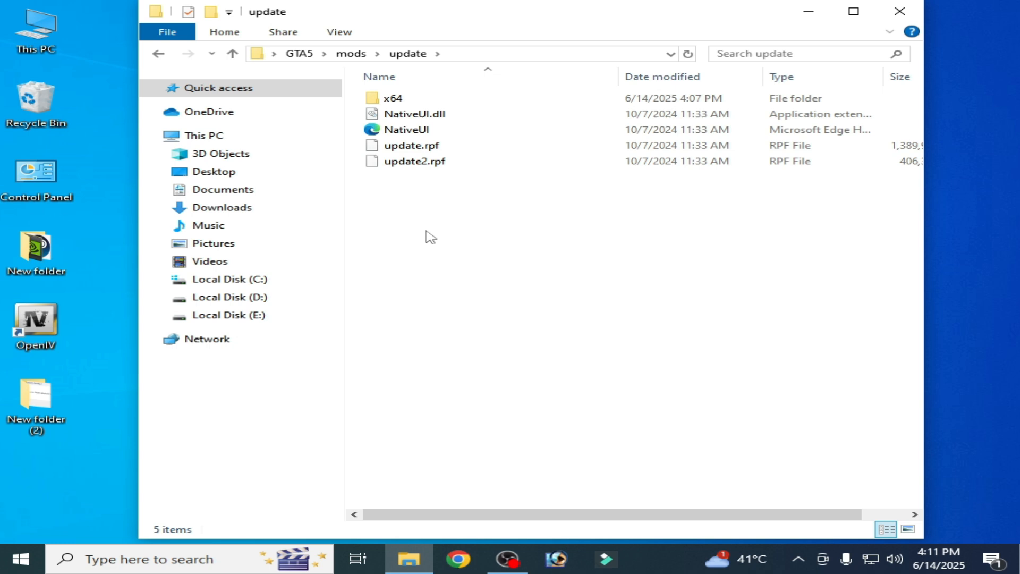
right_click(430, 236)
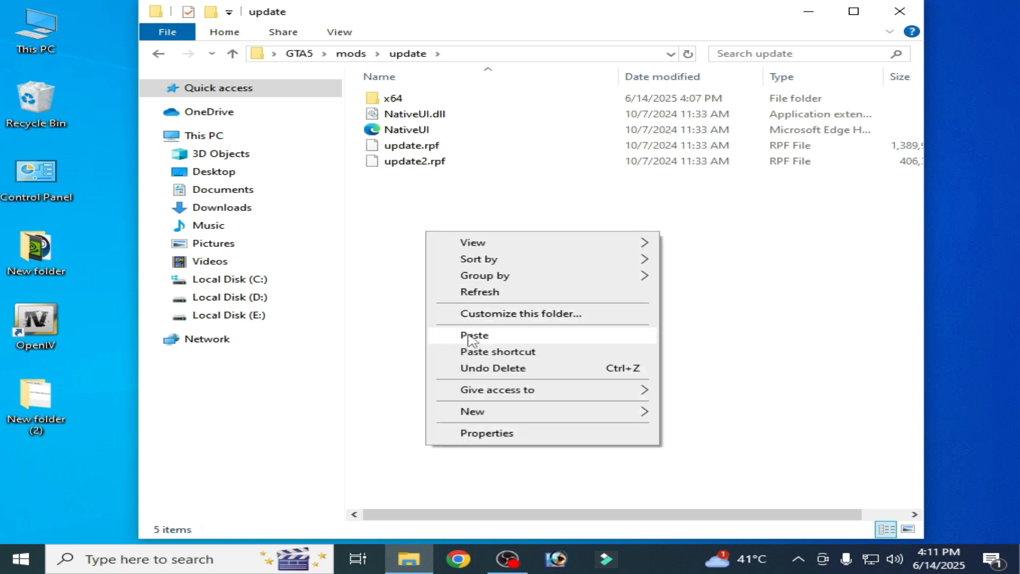
left_click(475, 335)
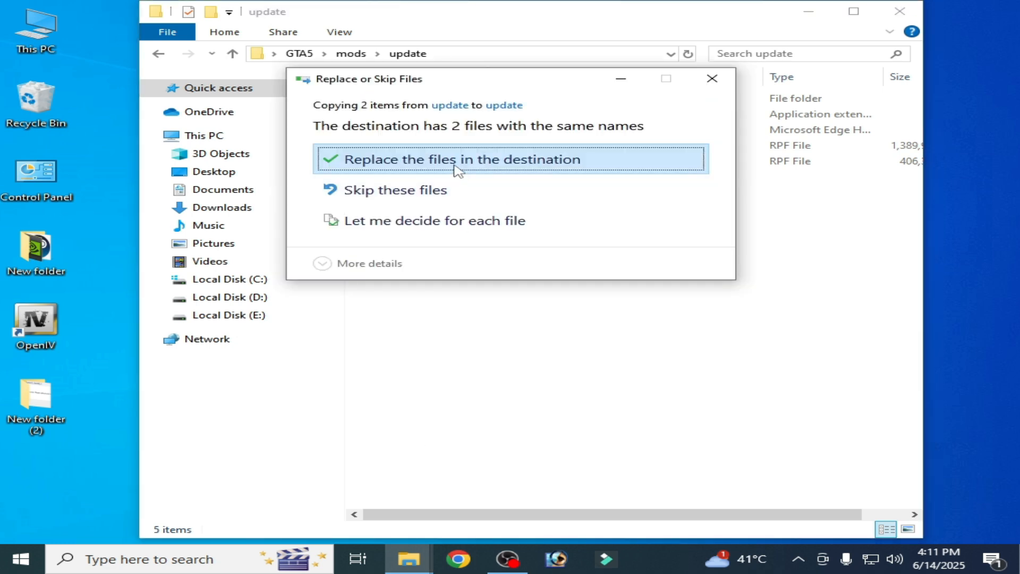
left_click(461, 160)
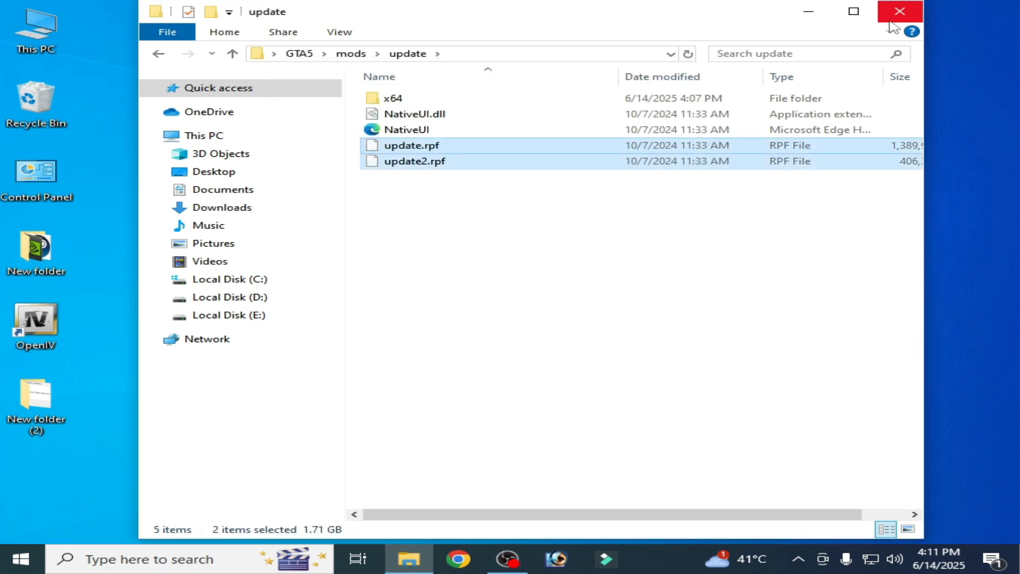
left_click(899, 11)
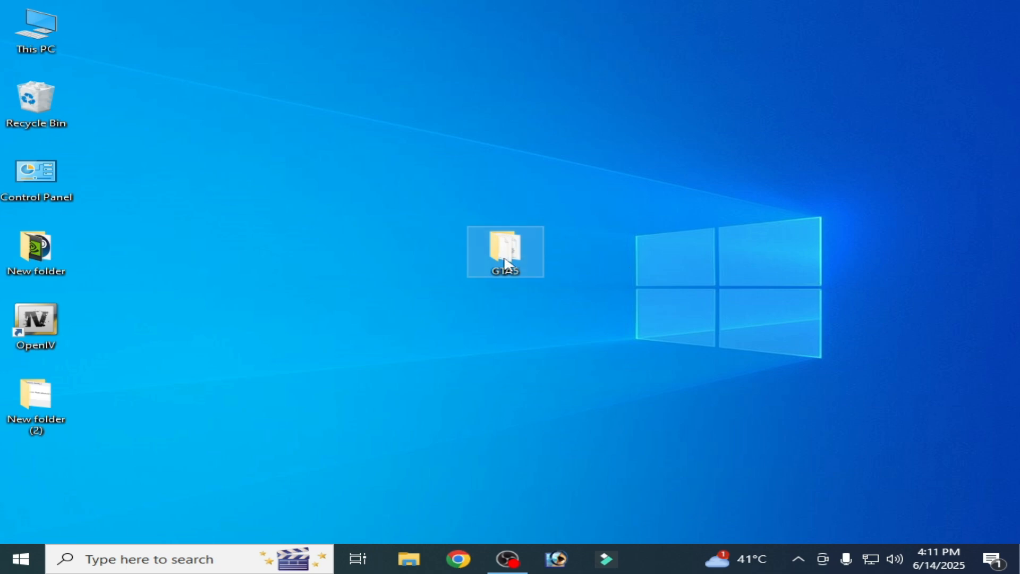
- Extract the GAMECONFIG and GTAV Config v33 archives in MODS PACK into their own folders
double_click(504, 251)
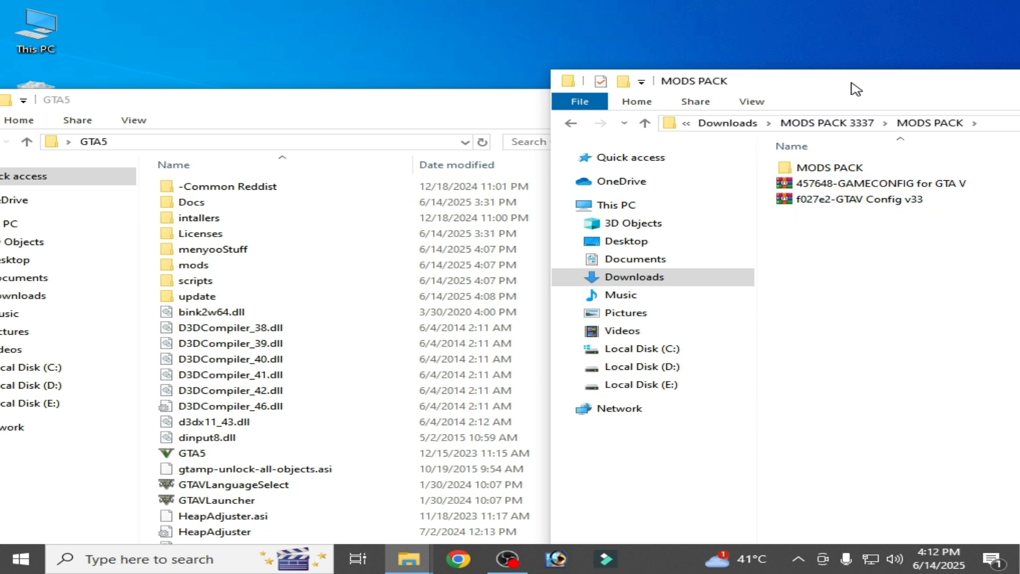
right_click(879, 183)
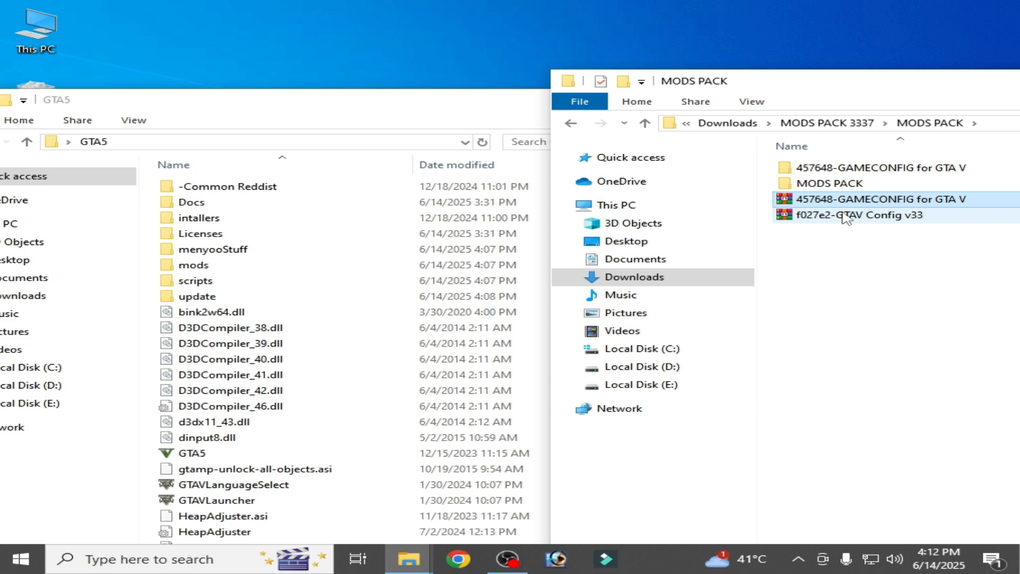
right_click(847, 214)
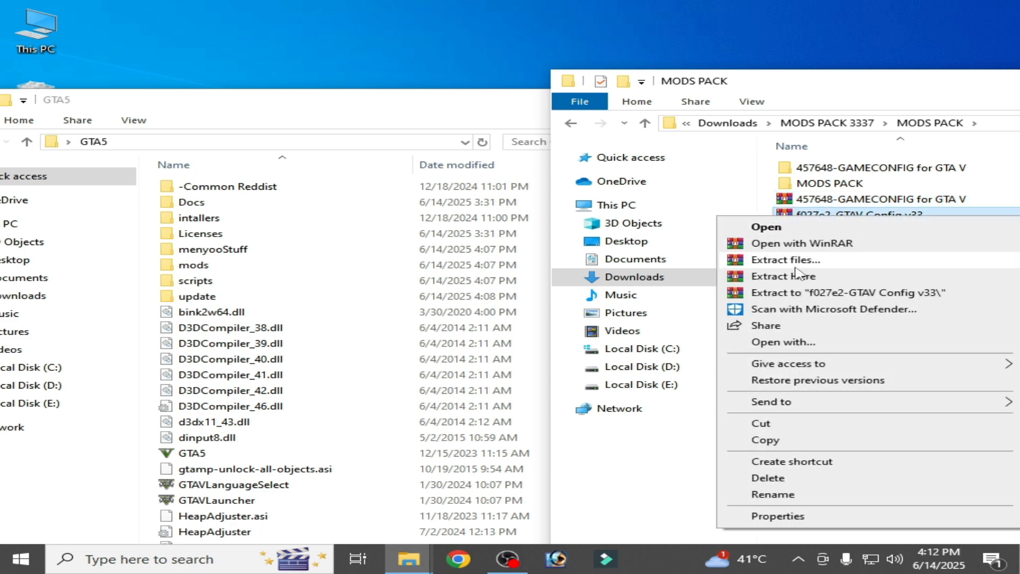
left_click(784, 276)
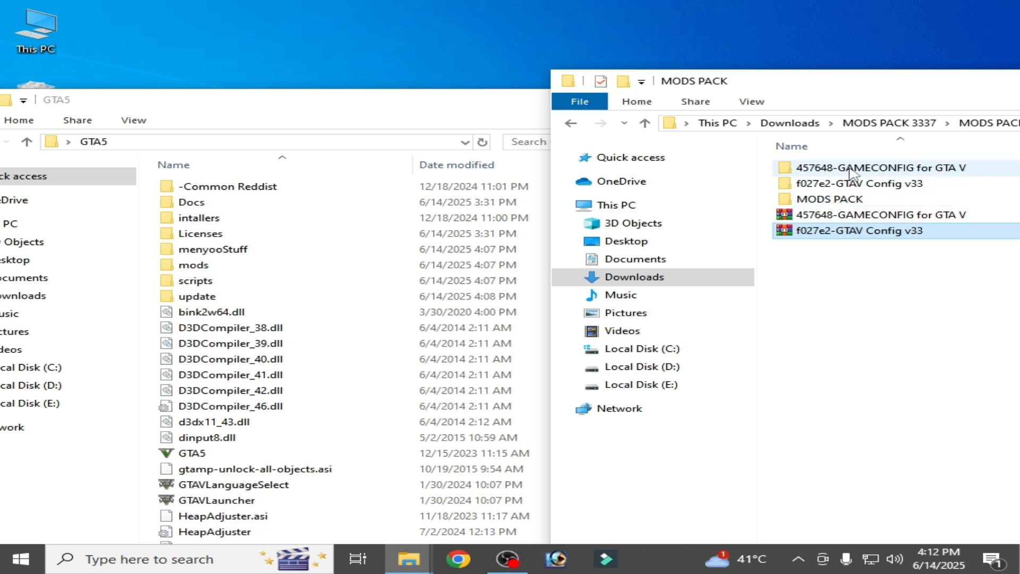
left_click(865, 167)
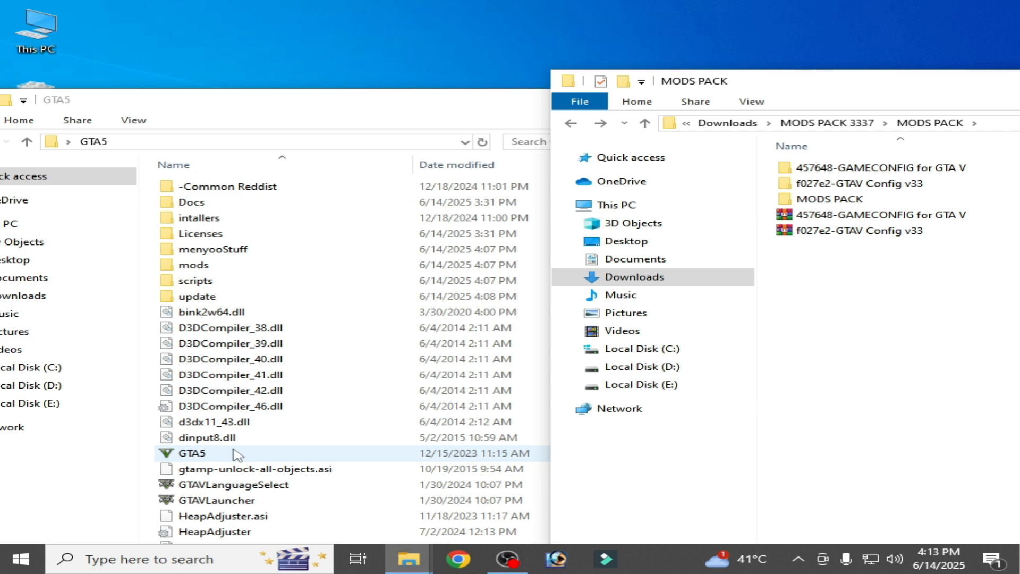
- Reopen GTA5.exe's Properties Details to confirm version 1.0.3095.0
right_click(191, 453)
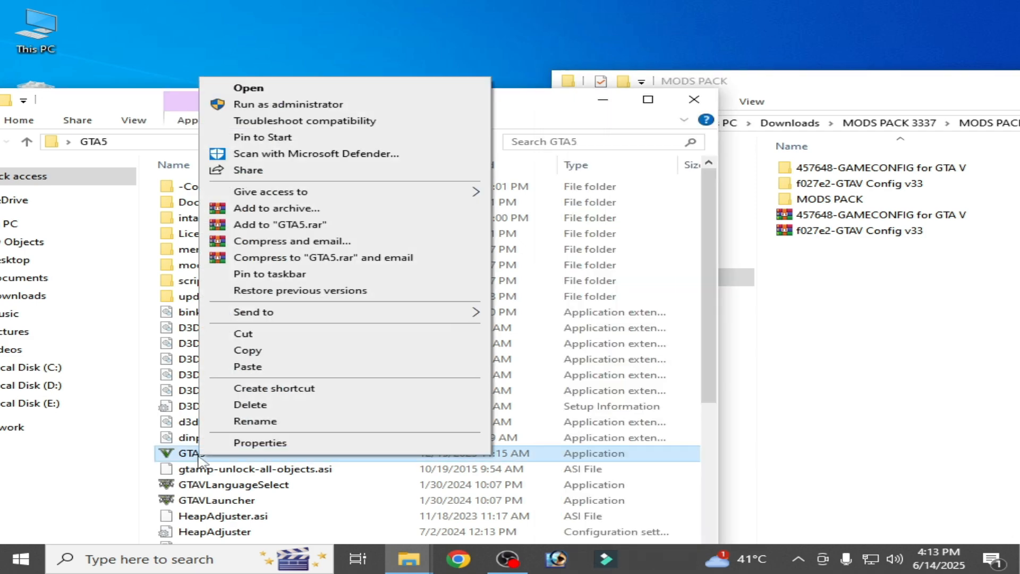
left_click(259, 443)
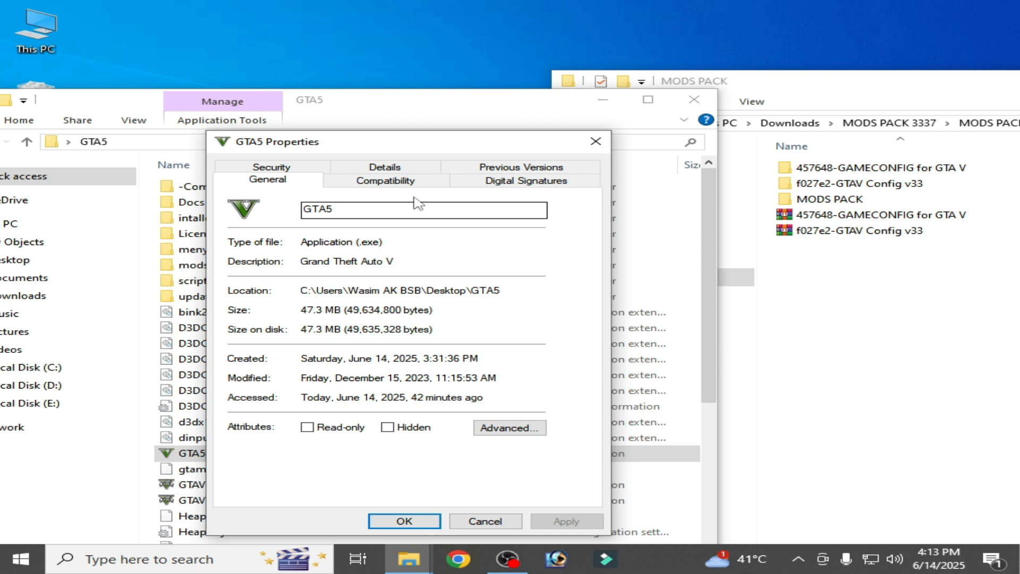
left_click(384, 167)
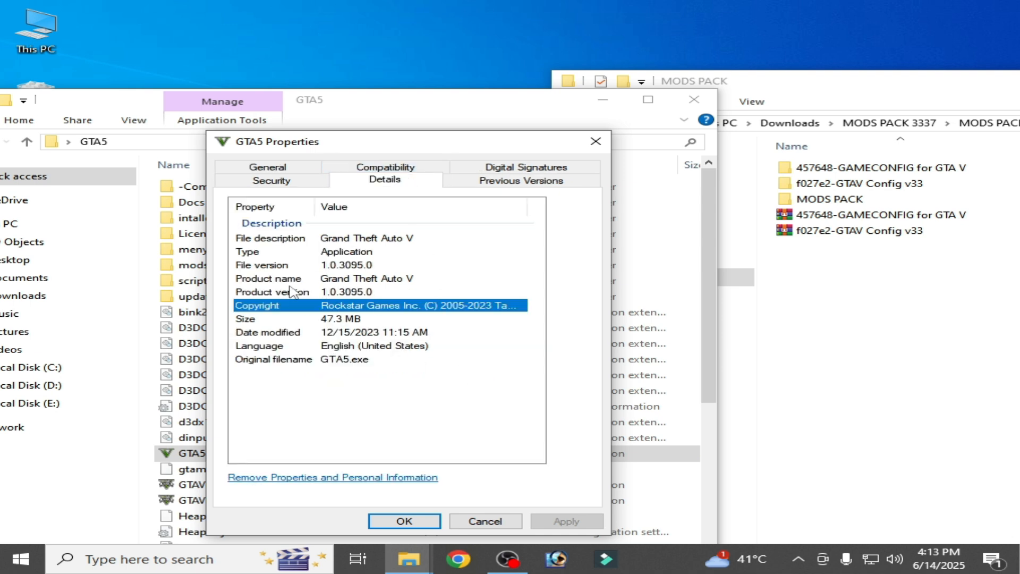
mouse_move(343, 304)
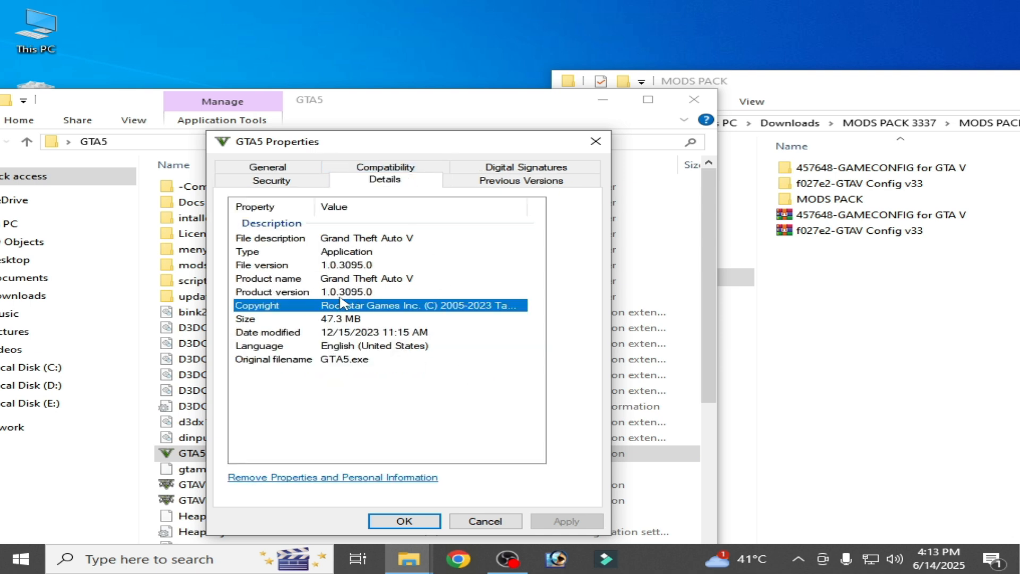
mouse_move(835, 361)
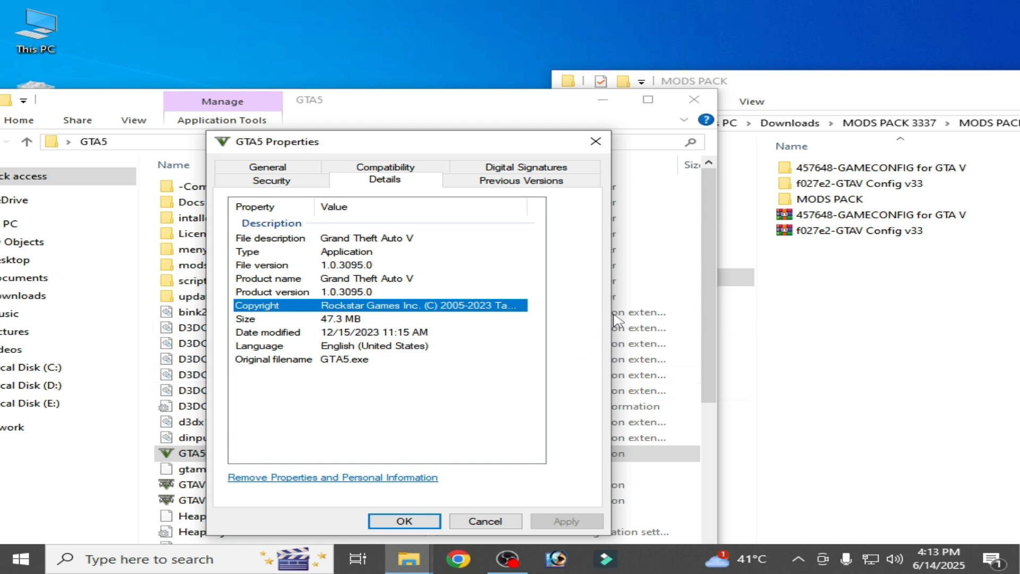
left_click(853, 183)
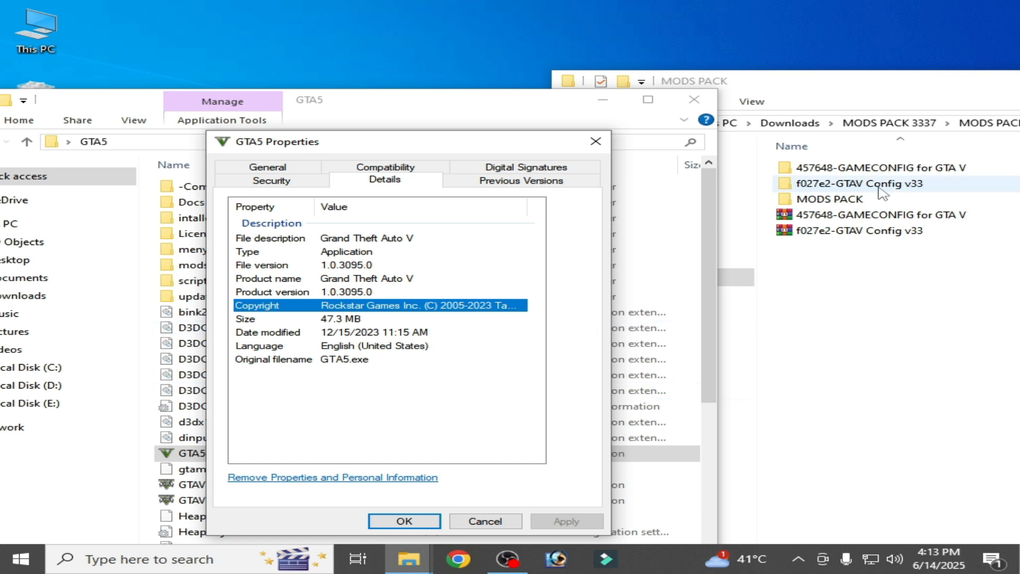
- Browse the Config v33 pack's Old Versions for a matching config, then step back to MODS PACK
double_click(860, 183)
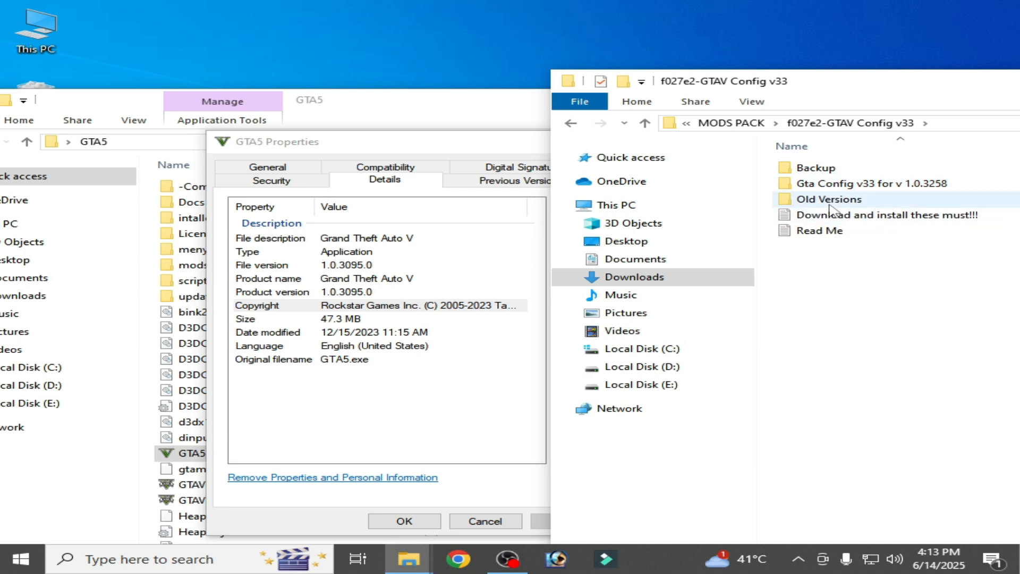
double_click(828, 199)
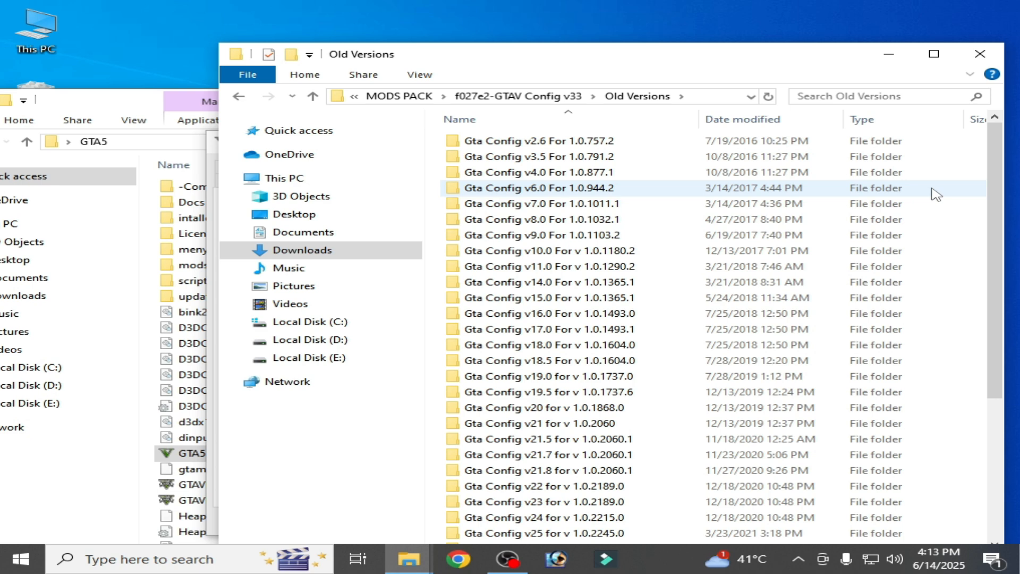
scroll("down", 3)
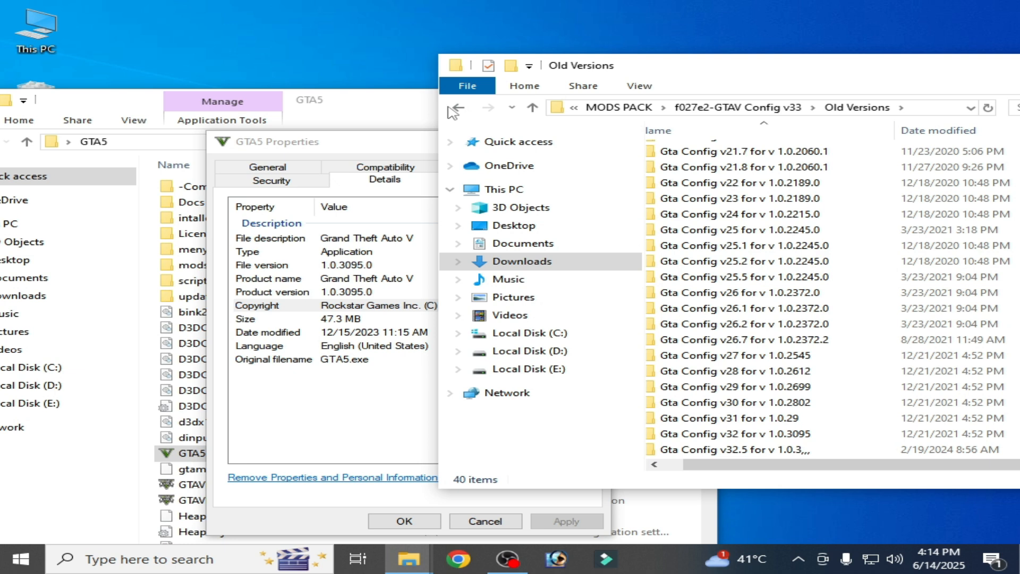
left_click(457, 107)
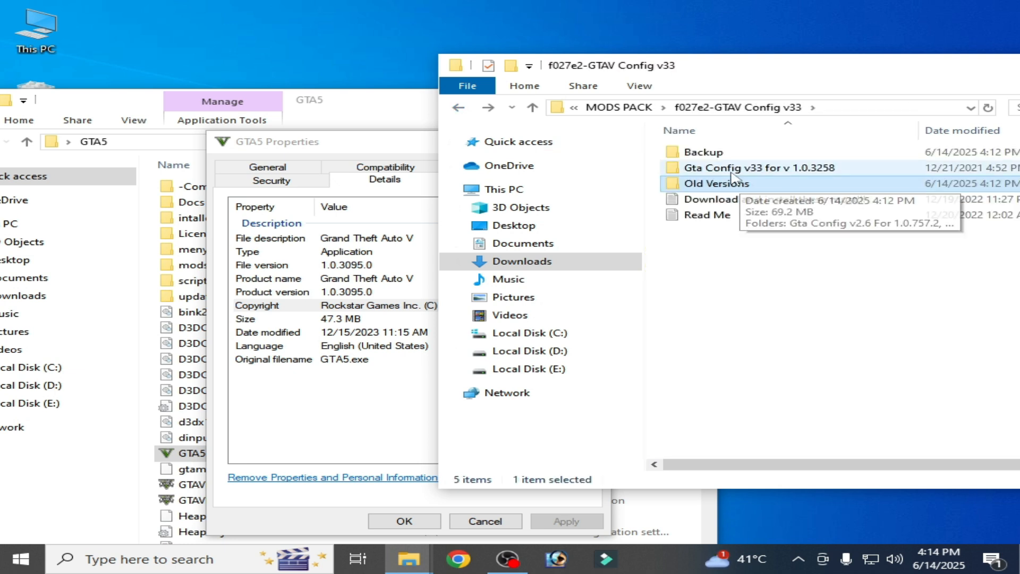
left_click(458, 107)
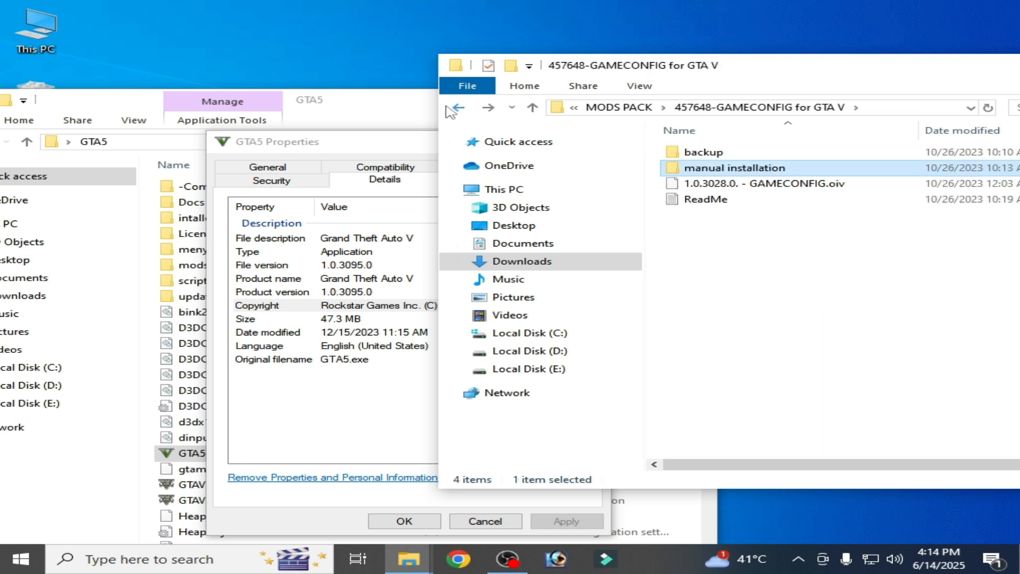
mouse_move(810, 310)
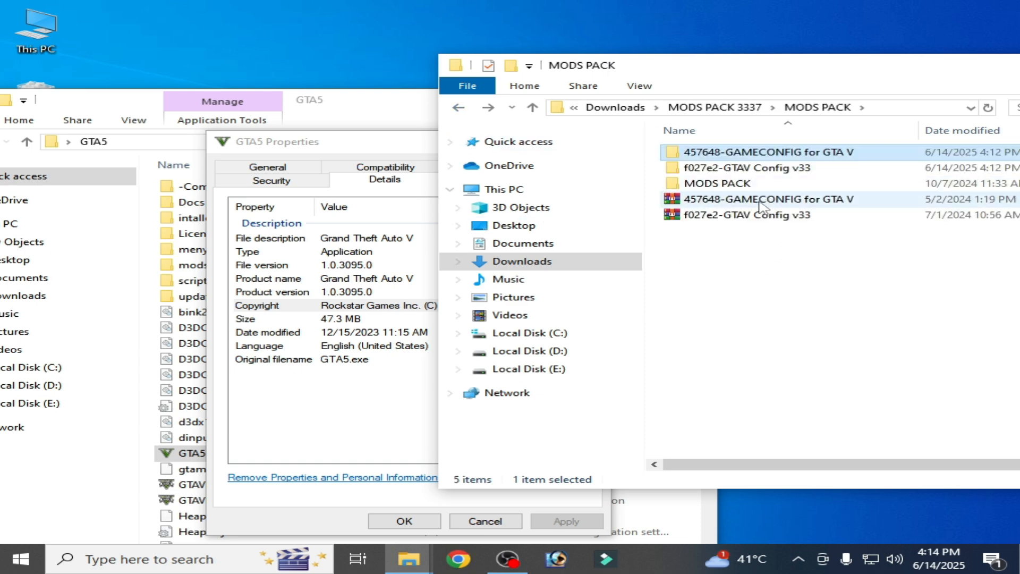
left_click(735, 168)
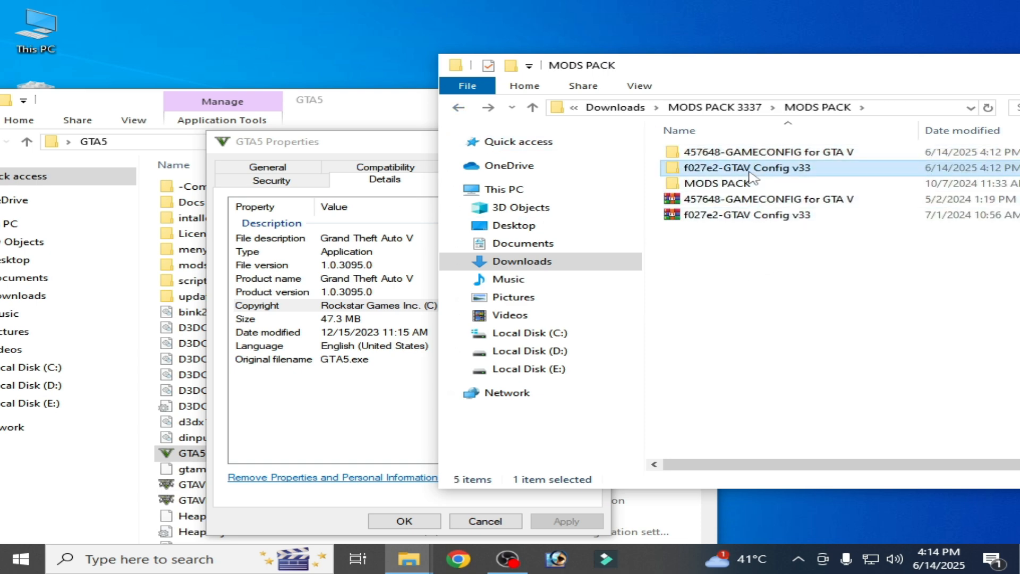
- Open Gta Config v32 for 1.0.3095 > For More Mods > Stock Traffic (Means Gta base)
double_click(748, 168)
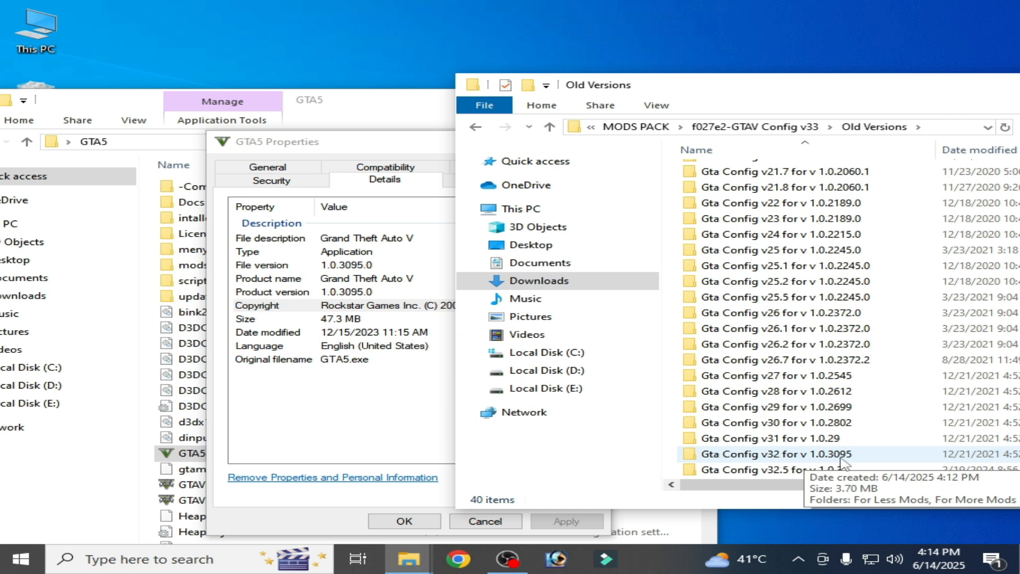
double_click(772, 454)
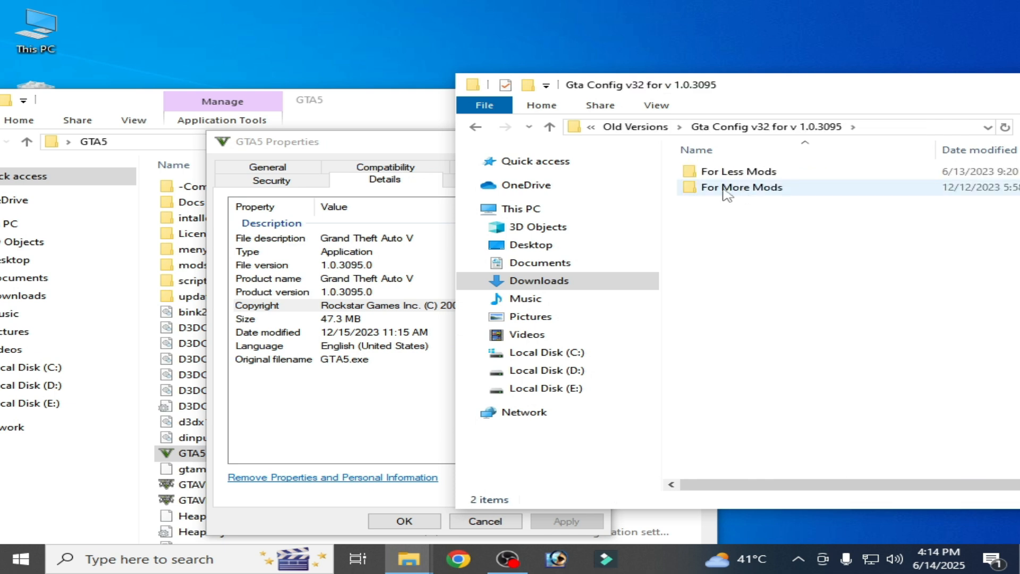
double_click(742, 187)
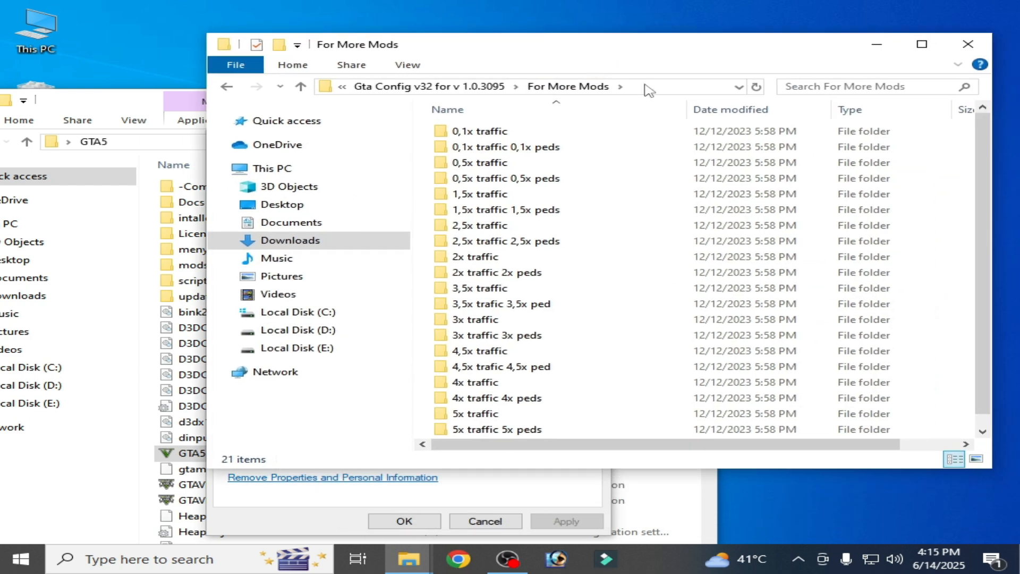
scroll("down", 3)
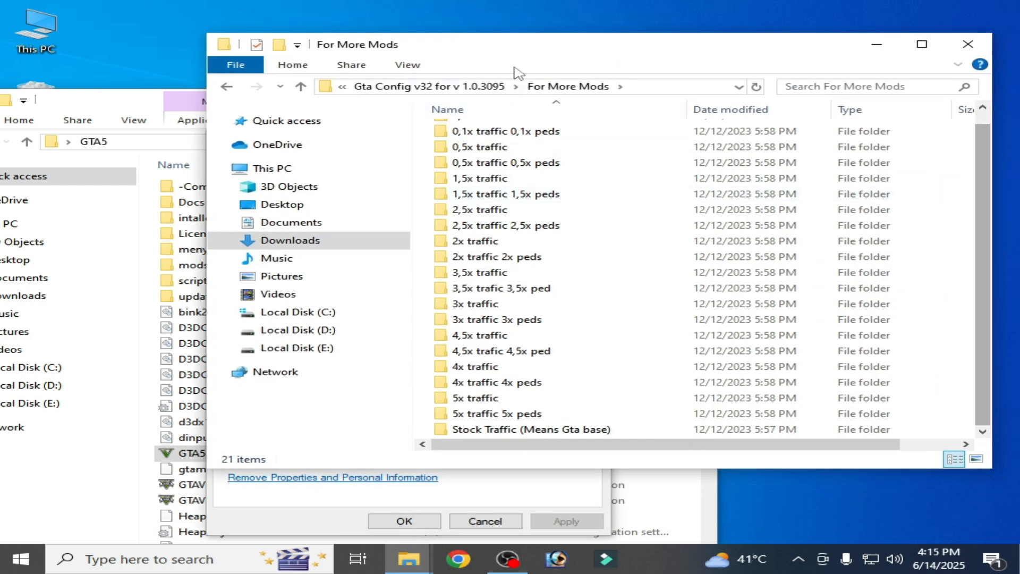
double_click(530, 429)
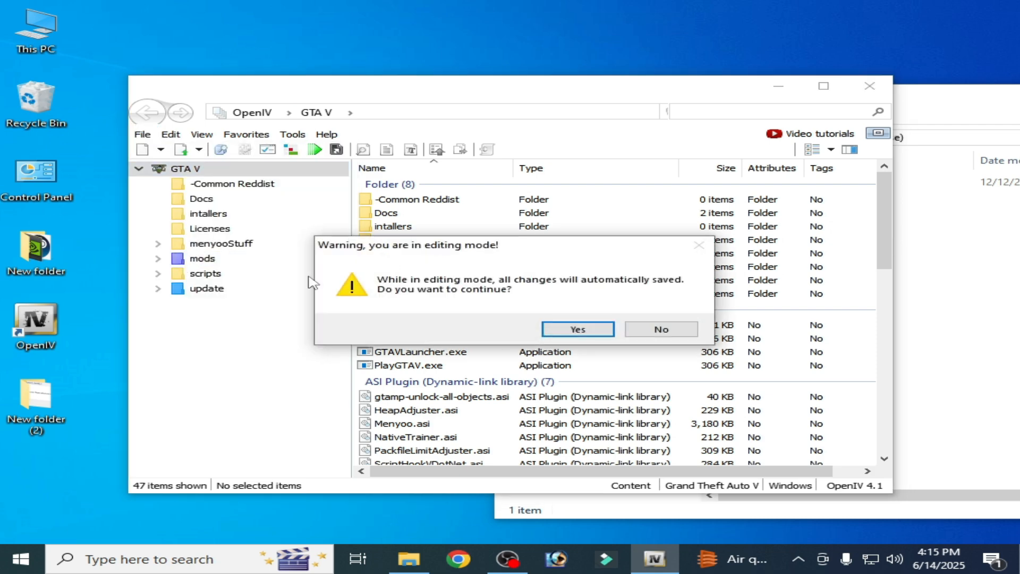
- Confirm editing mode and browse to mods\update\update.rpf\common\data holding gameconfig.xml
left_click(576, 328)
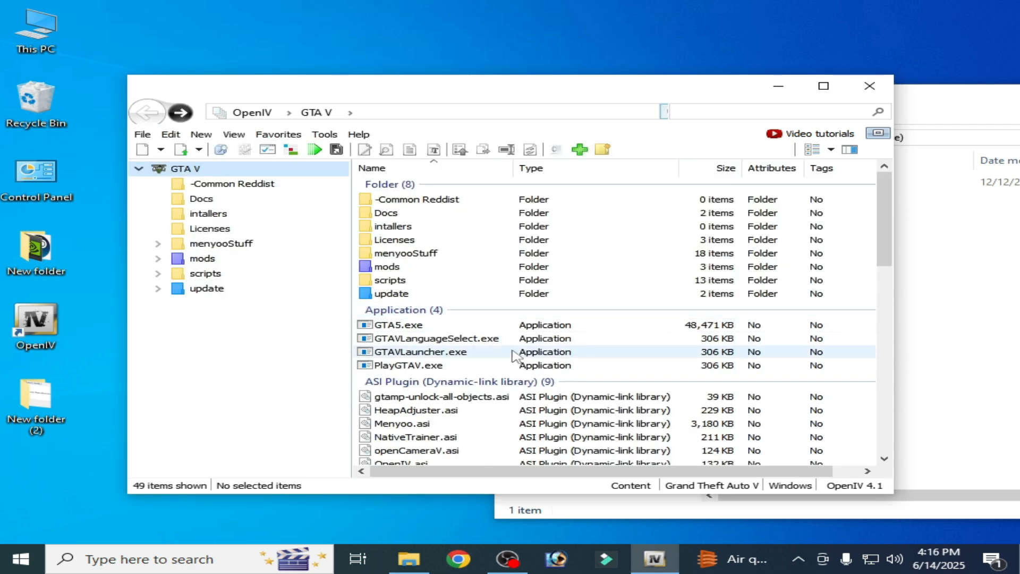
double_click(202, 258)
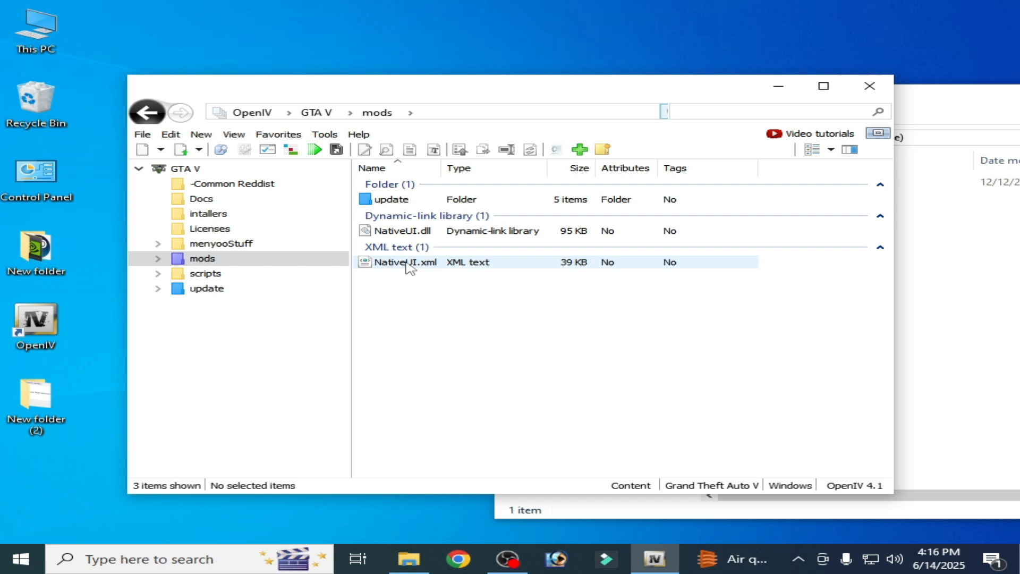
double_click(392, 199)
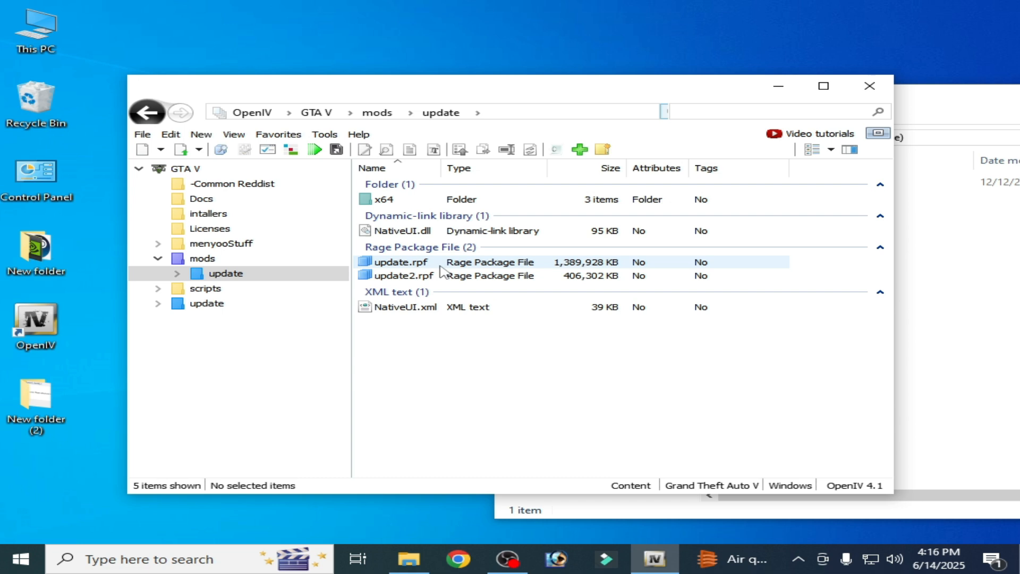
double_click(399, 262)
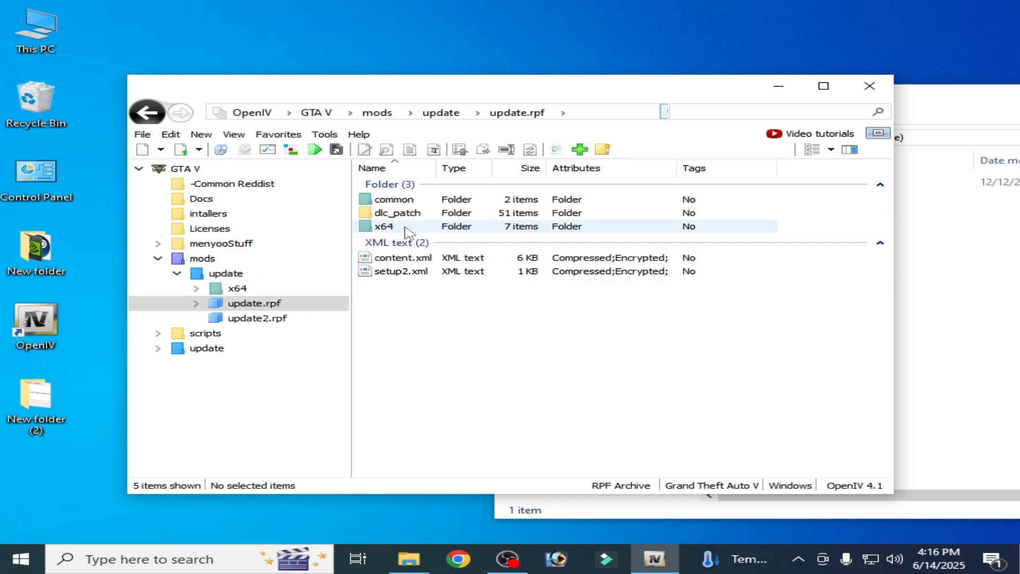
double_click(393, 199)
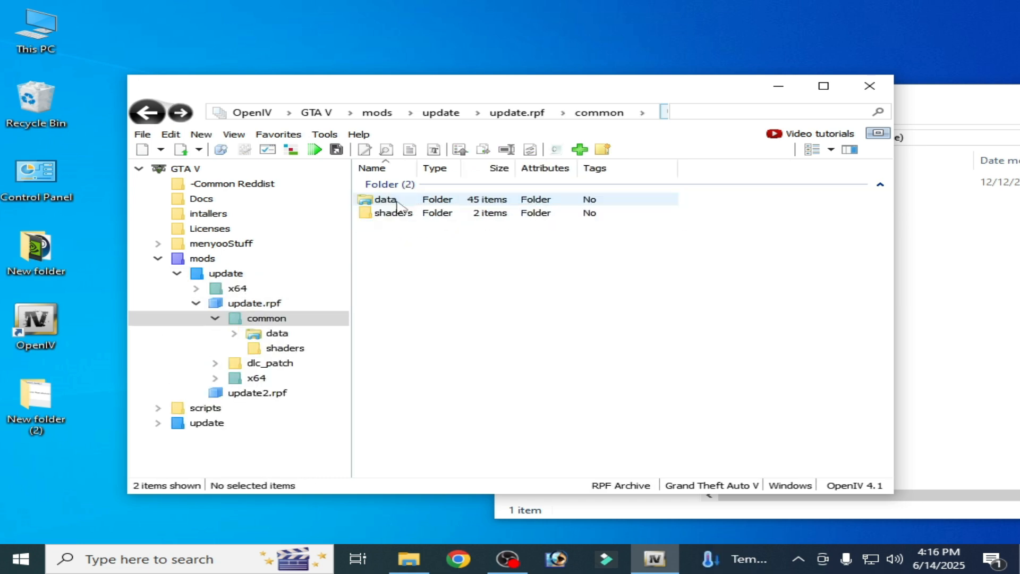
double_click(384, 198)
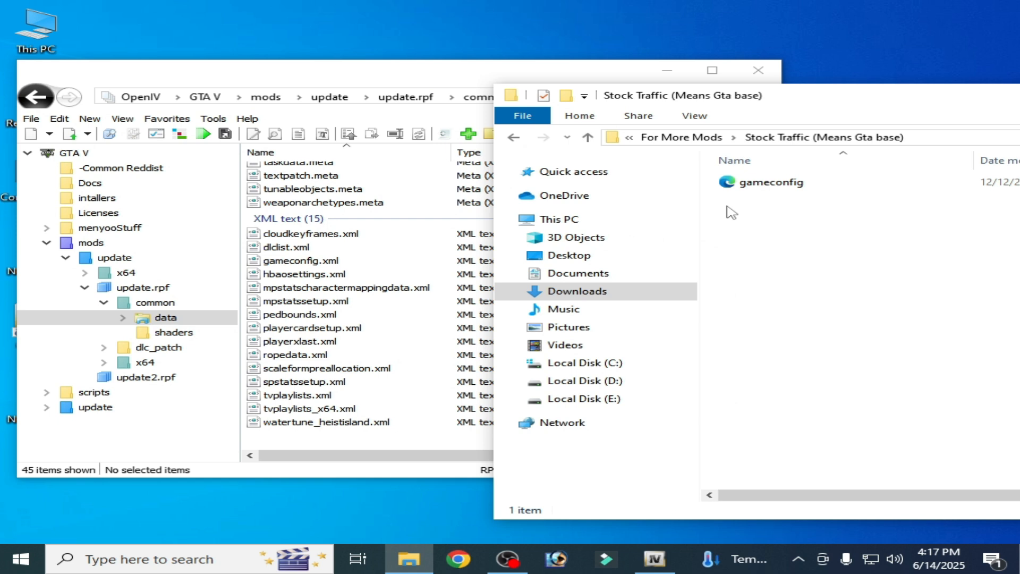
- Go back to For More Mods, reopen Stock Traffic (Means Gta base), then close the window
left_click(771, 182)
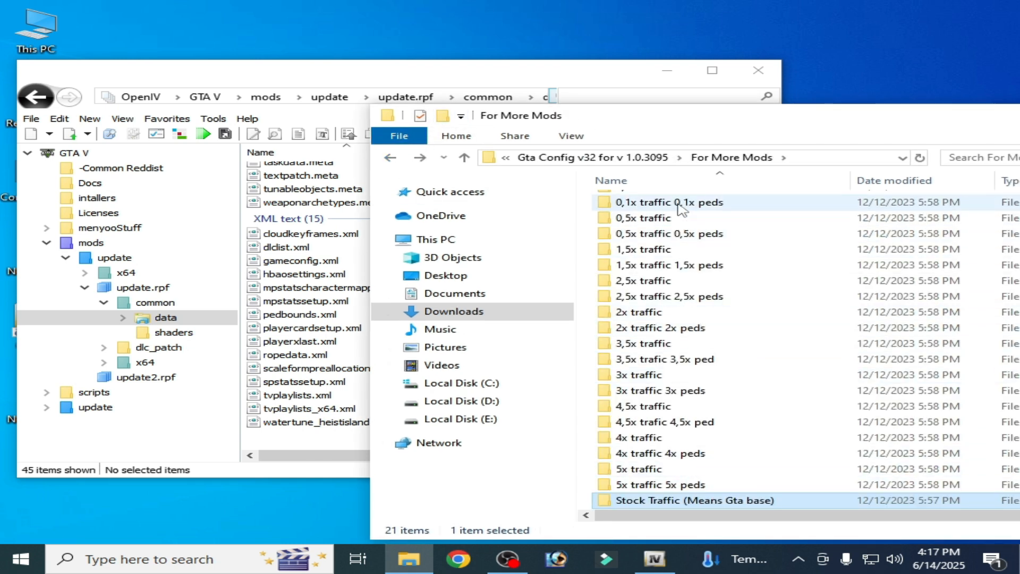
double_click(668, 202)
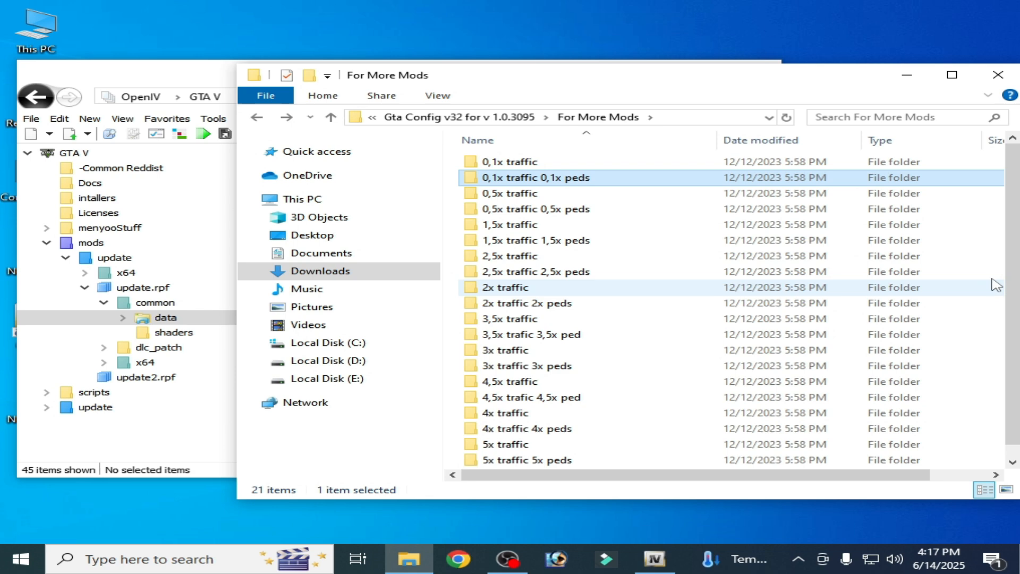
scroll("down", 3)
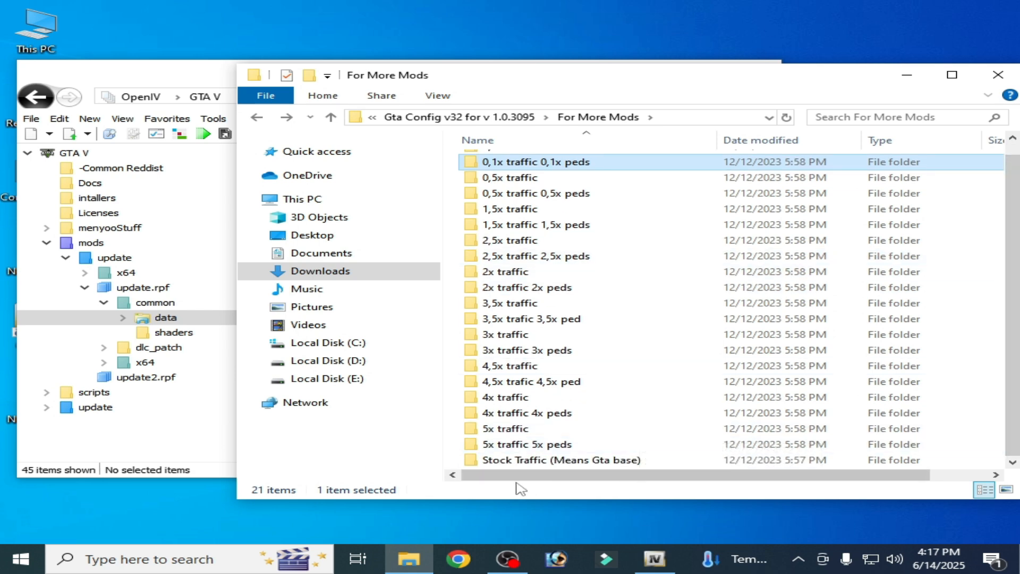
double_click(561, 459)
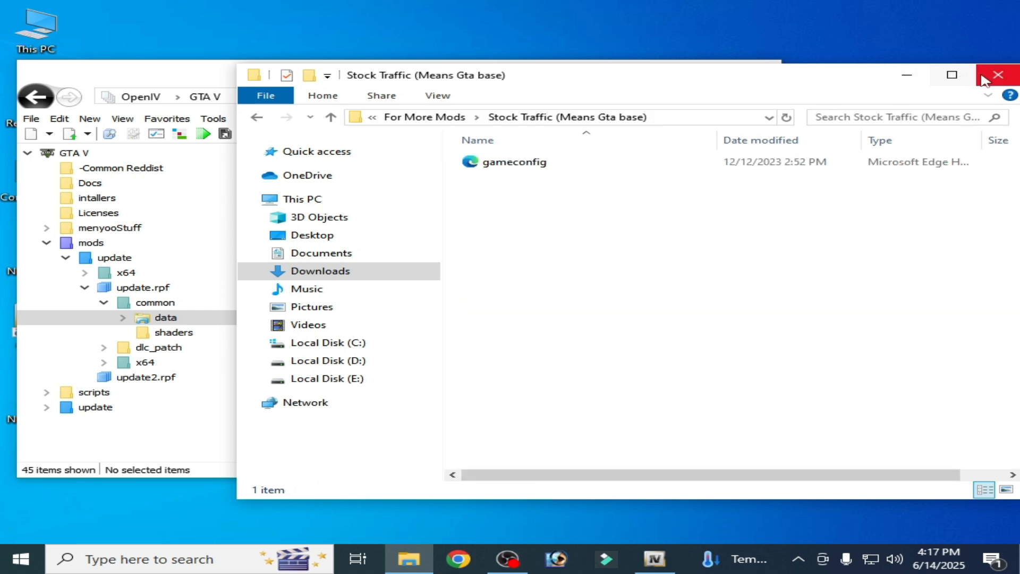
left_click(997, 75)
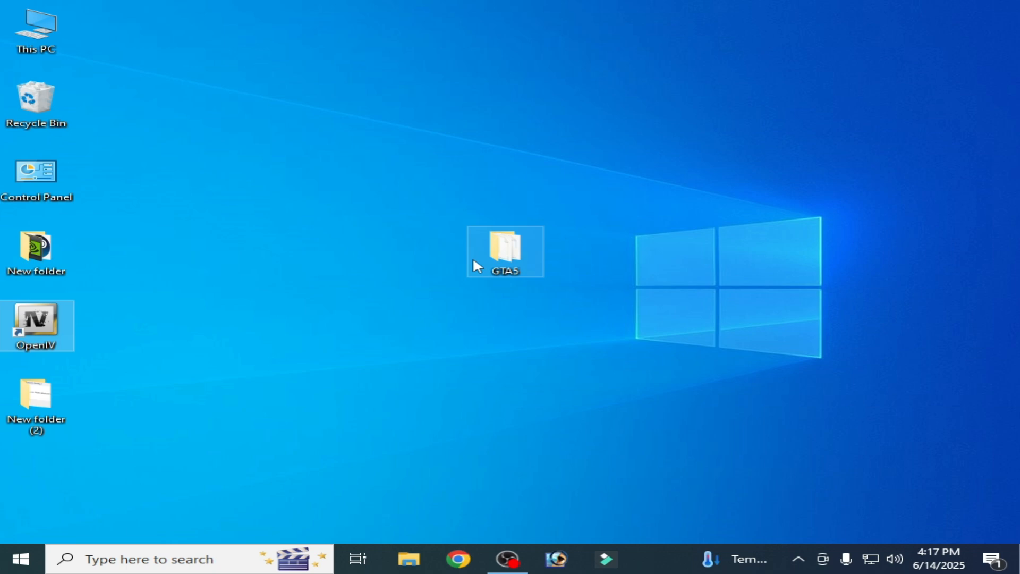
- Set PlayGTAV to always run as administrator in its Compatibility properties and apply
double_click(504, 245)
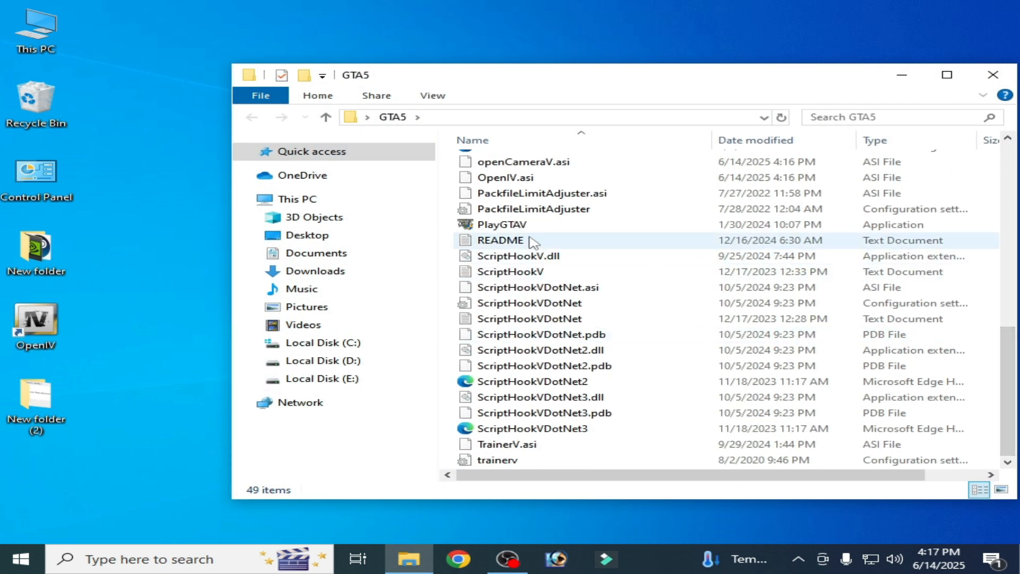
right_click(501, 225)
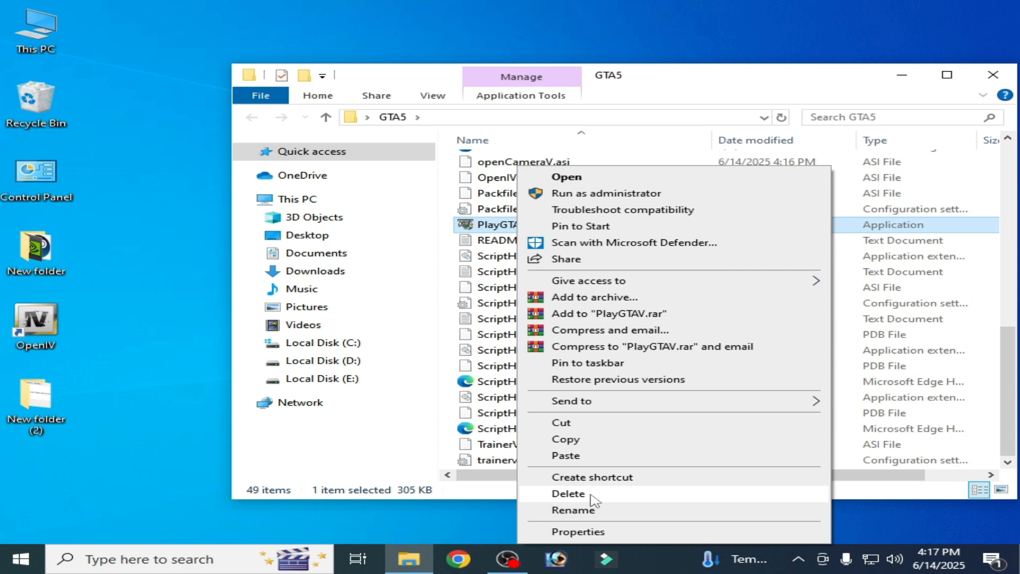
left_click(578, 532)
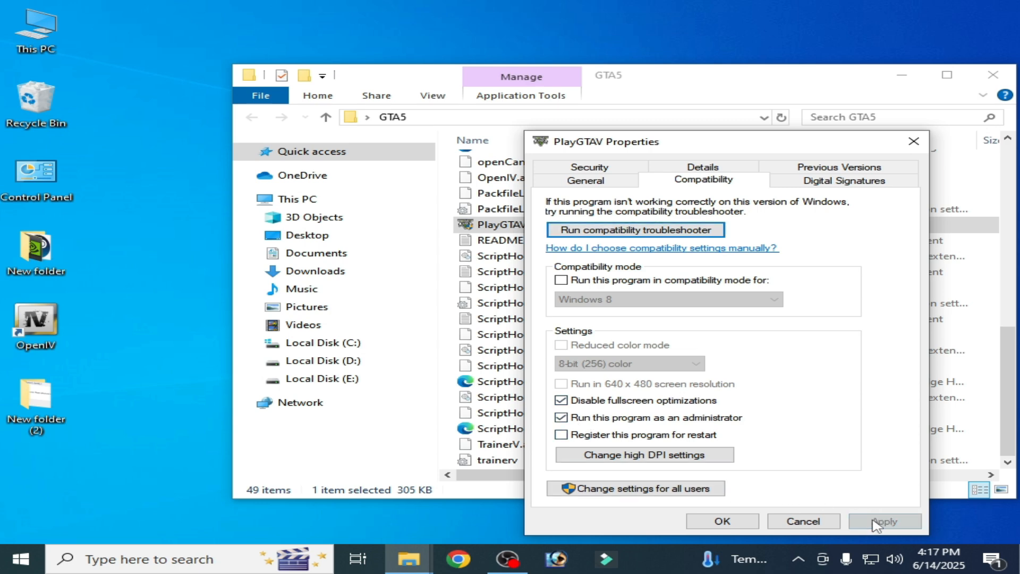
left_click(721, 521)
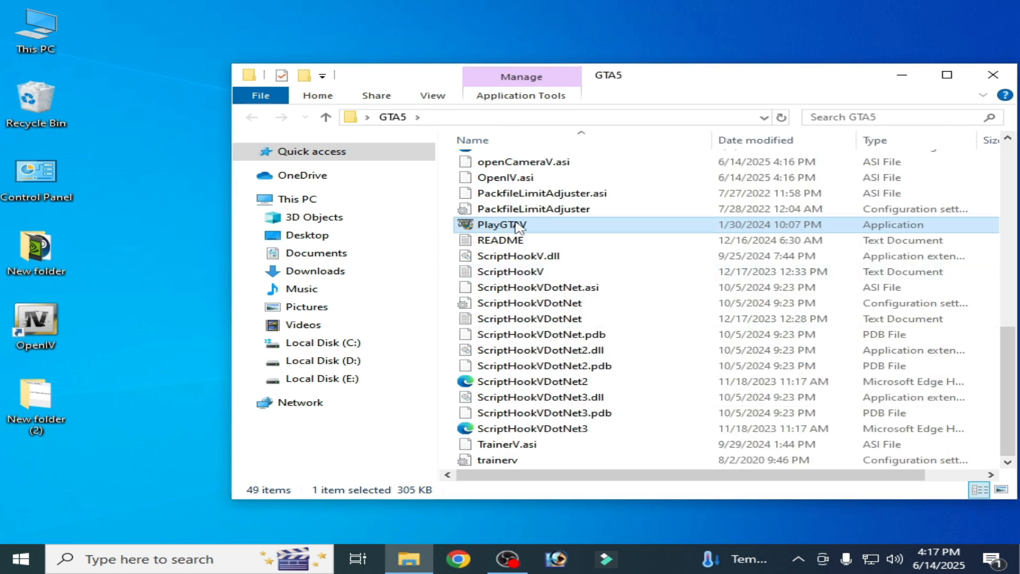
right_click(501, 225)
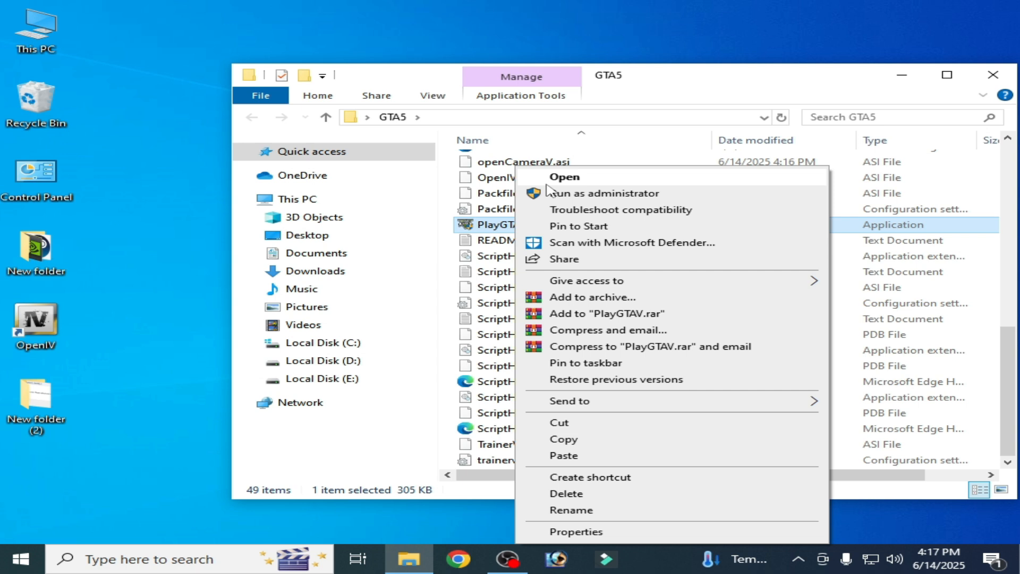